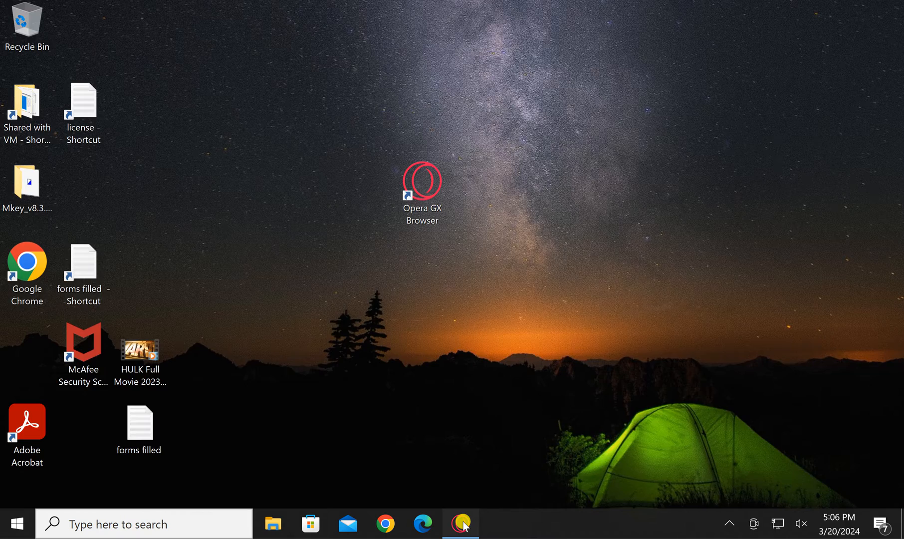
Launch Opera GX from the taskbar.
click(14, 13)
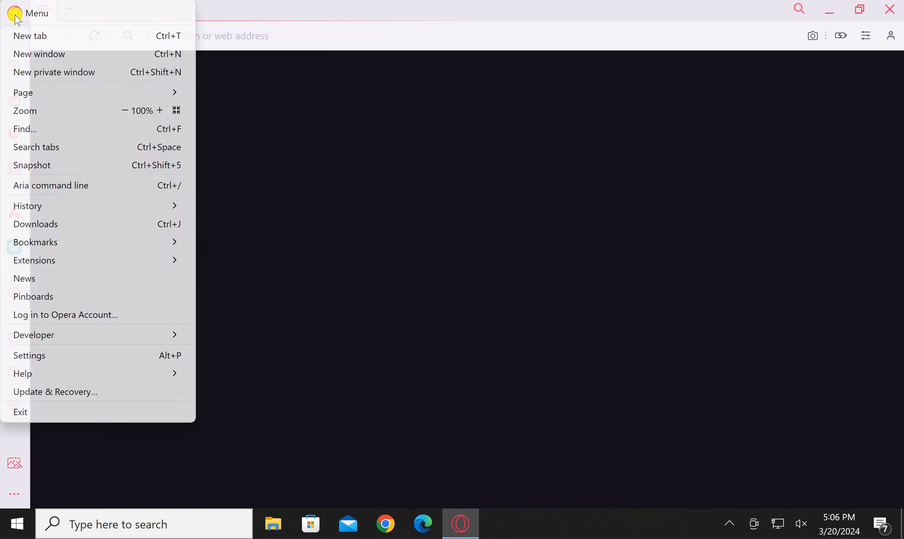
Go to Settings from the O menu and select the Privacy & security section.
click(29, 355)
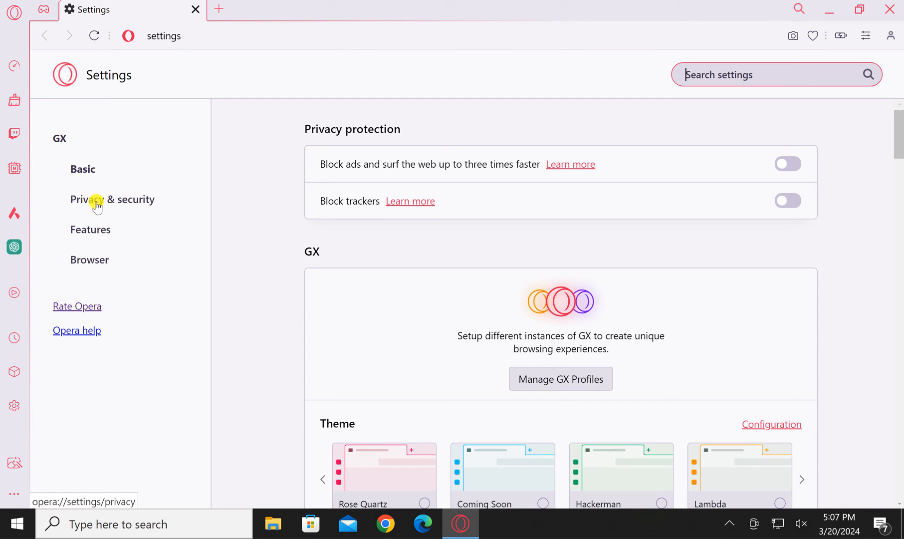
click(113, 200)
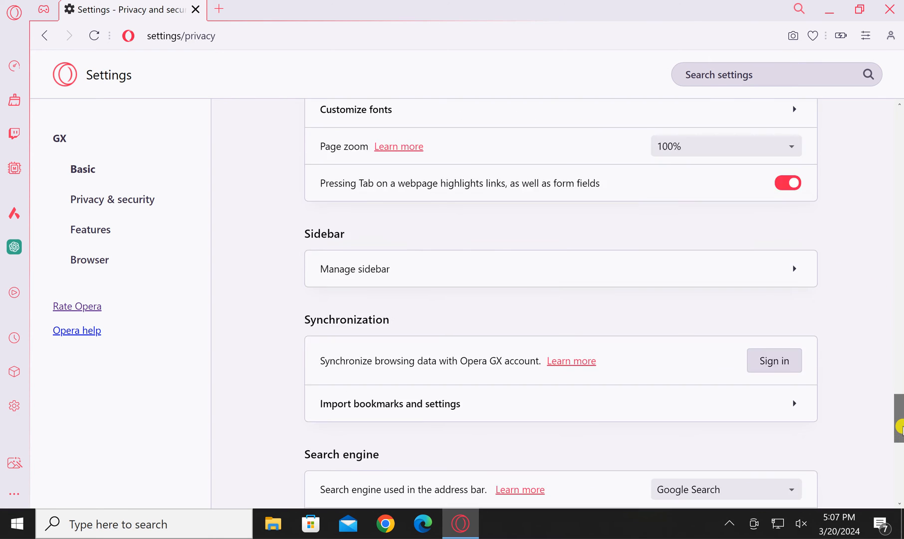
Expand Advanced and scroll until the System section with hardware acceleration is visible.
scroll(down, 3)
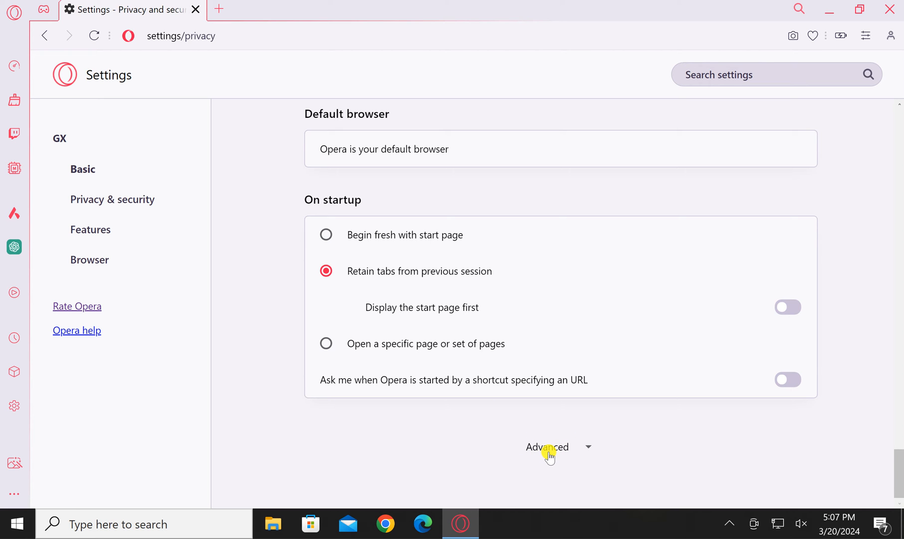
click(547, 447)
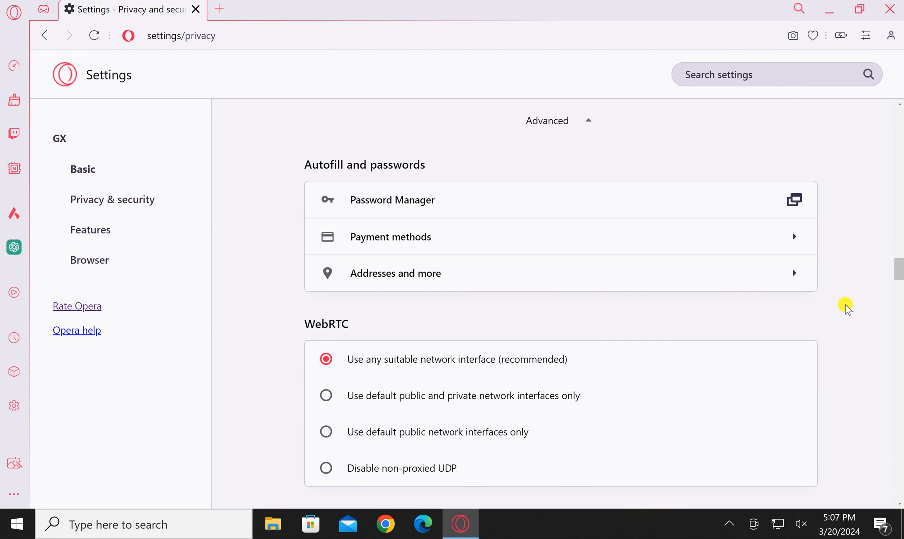
scroll(down, 3)
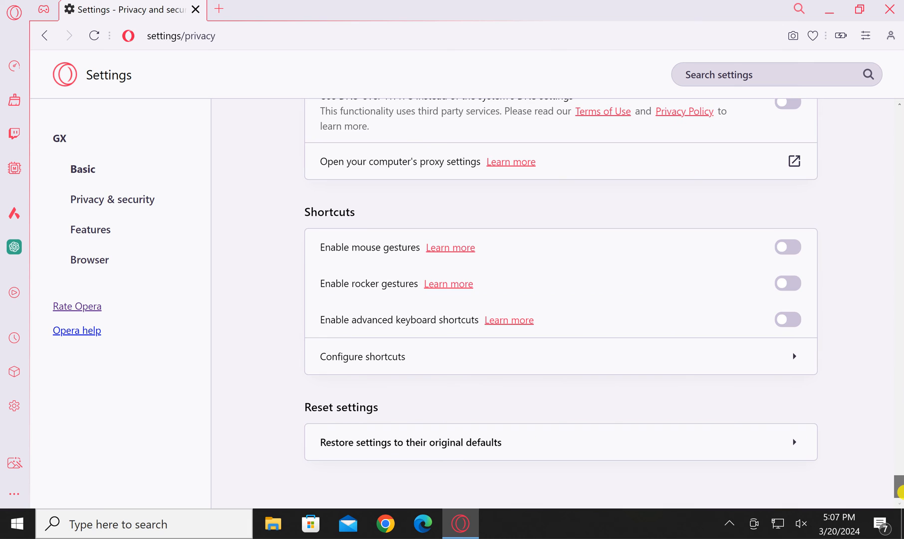
scroll(up, 3)
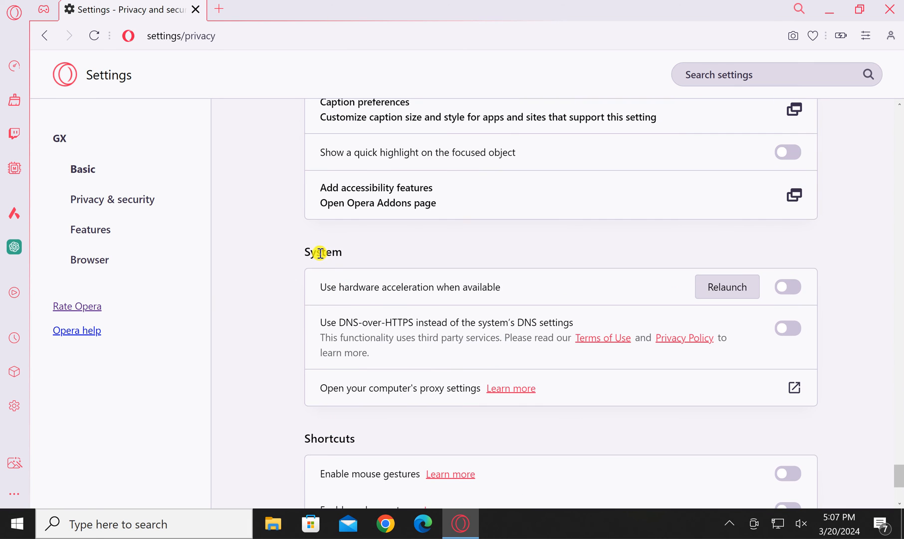
mouse_move(321, 303)
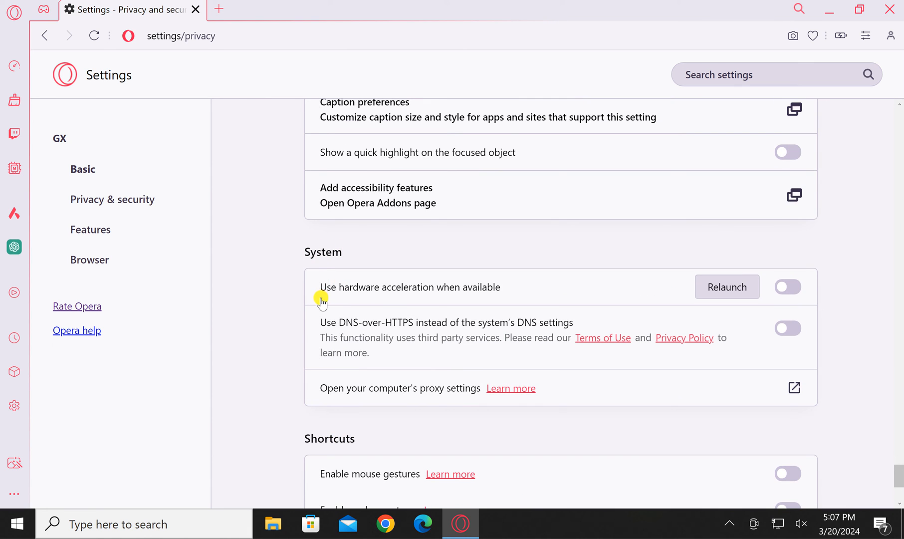
mouse_move(429, 295)
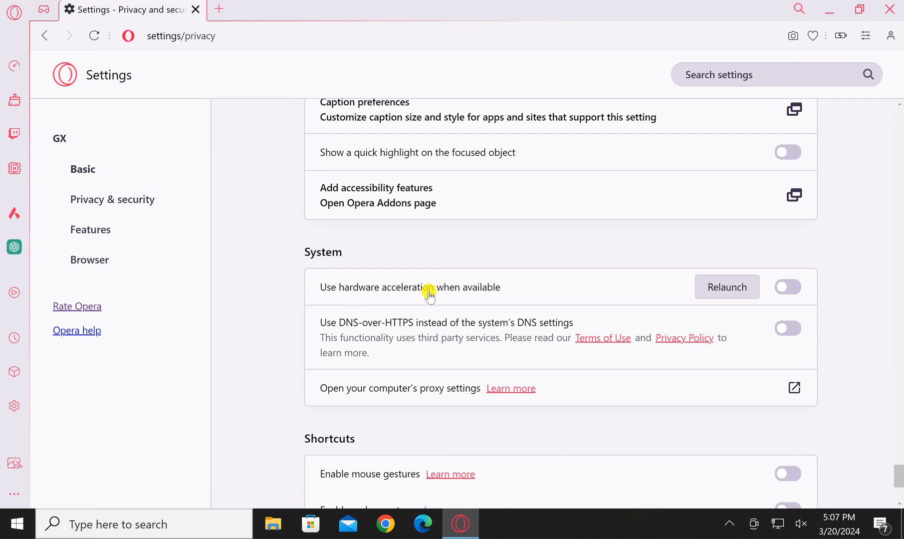
mouse_move(653, 302)
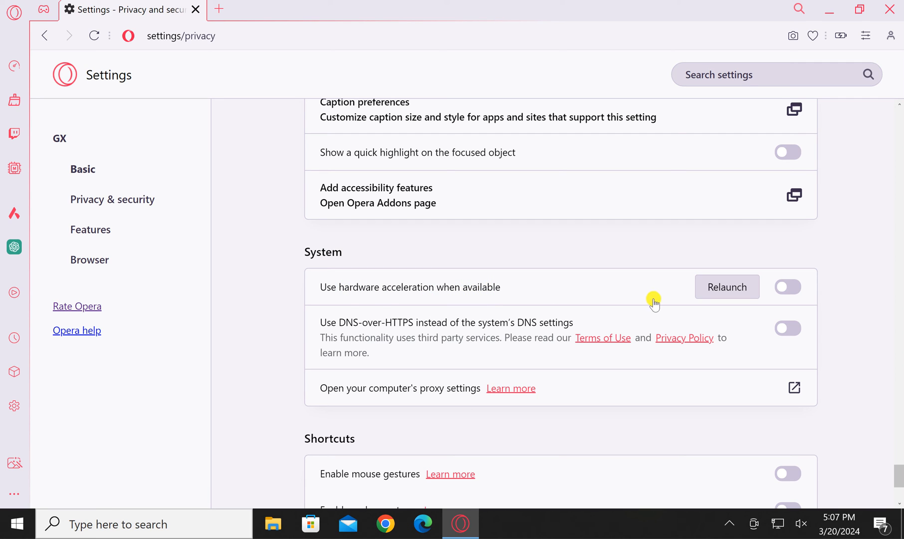
Switch on 'Use hardware acceleration when available' under System.
click(787, 286)
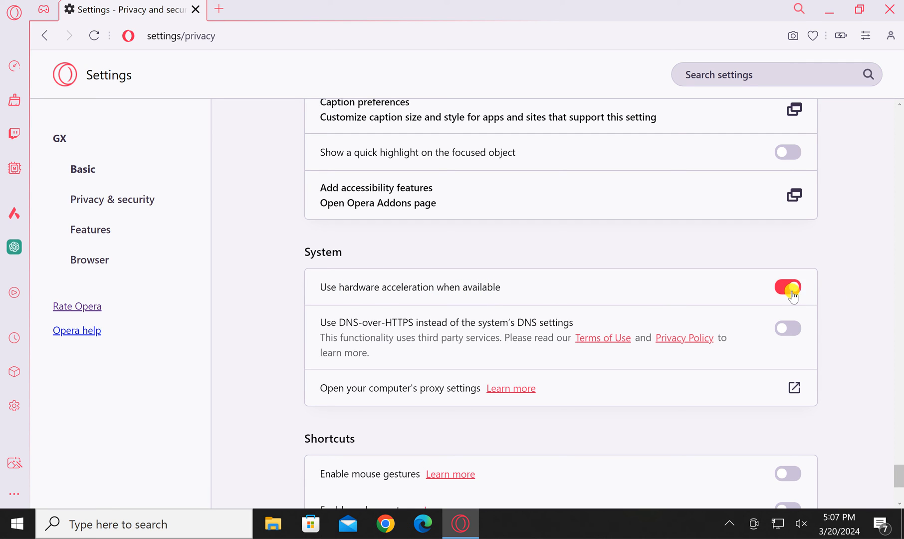